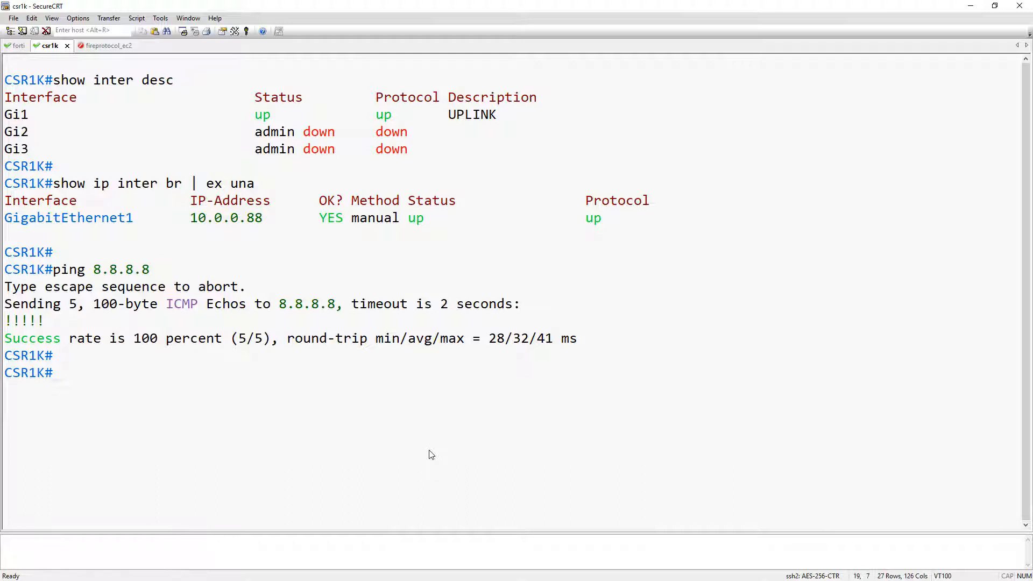
{"action": "mouse_move", "coordinate": [377, 442]}
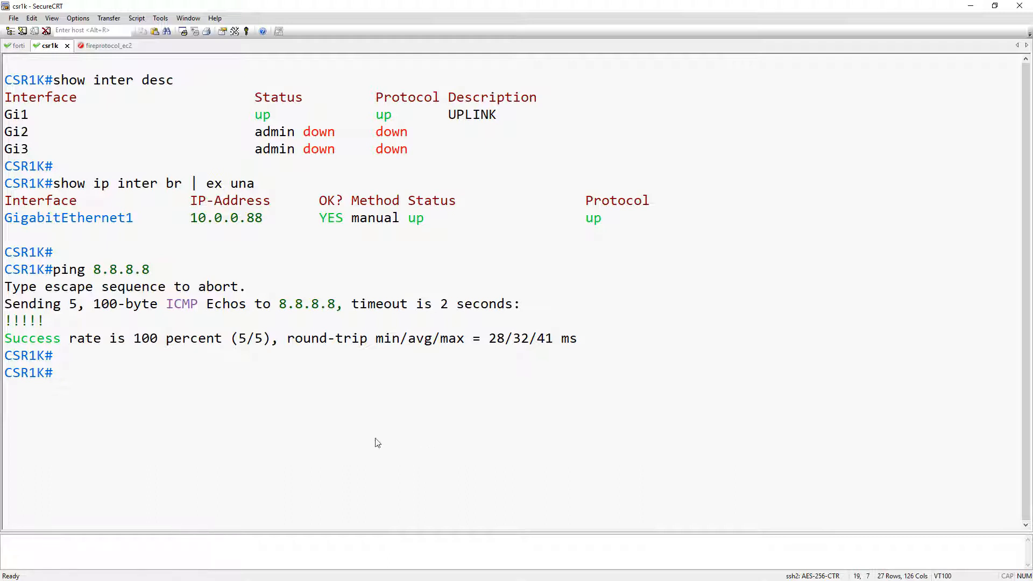
{"action": "mouse_move", "coordinate": [164, 235]}
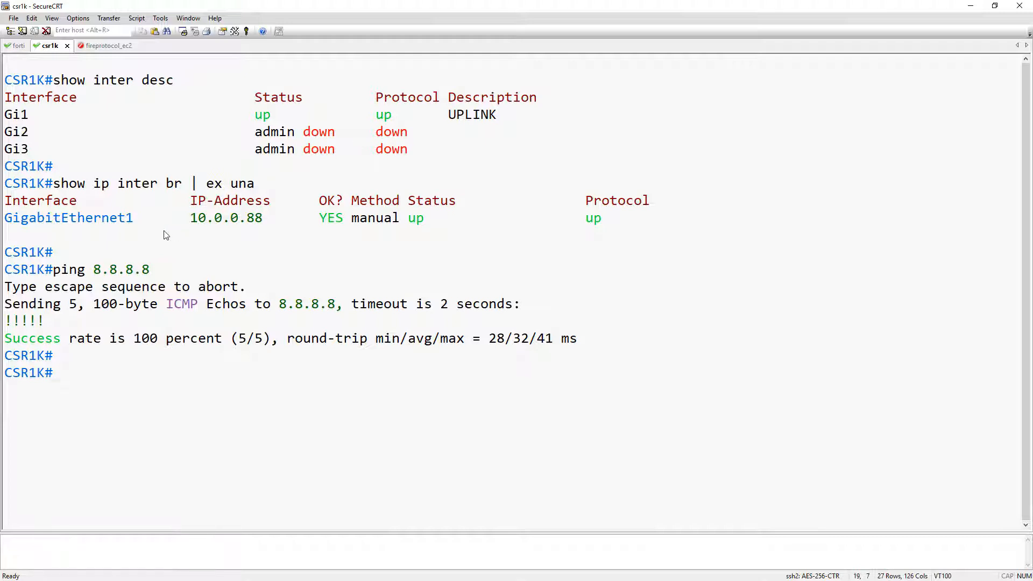
{"action": "mouse_move", "coordinate": [192, 437]}
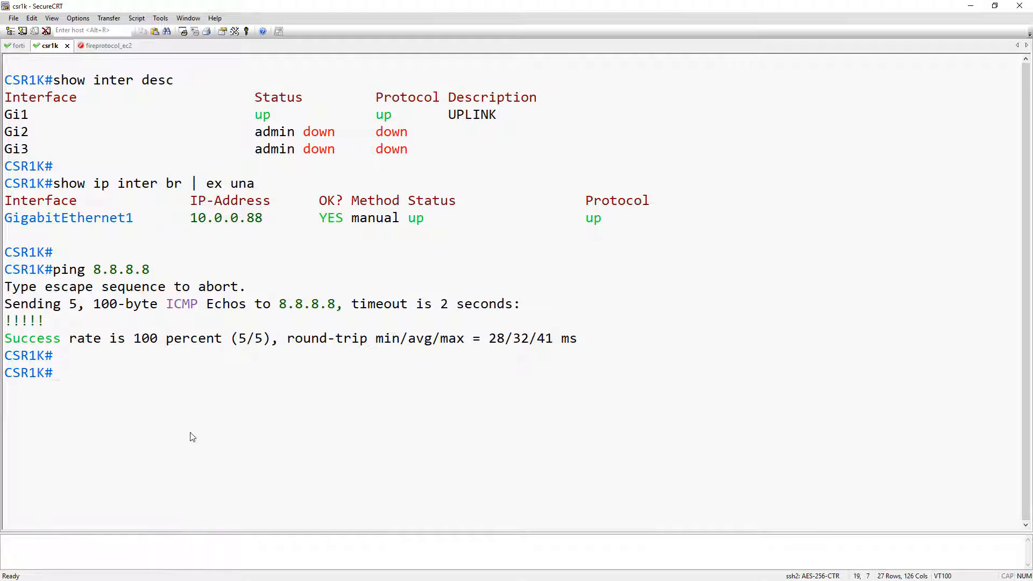
Check IOx status, enable IOx in config mode and enter interface VirtualPortGroup0
{"action": "type", "text": "show iox"}
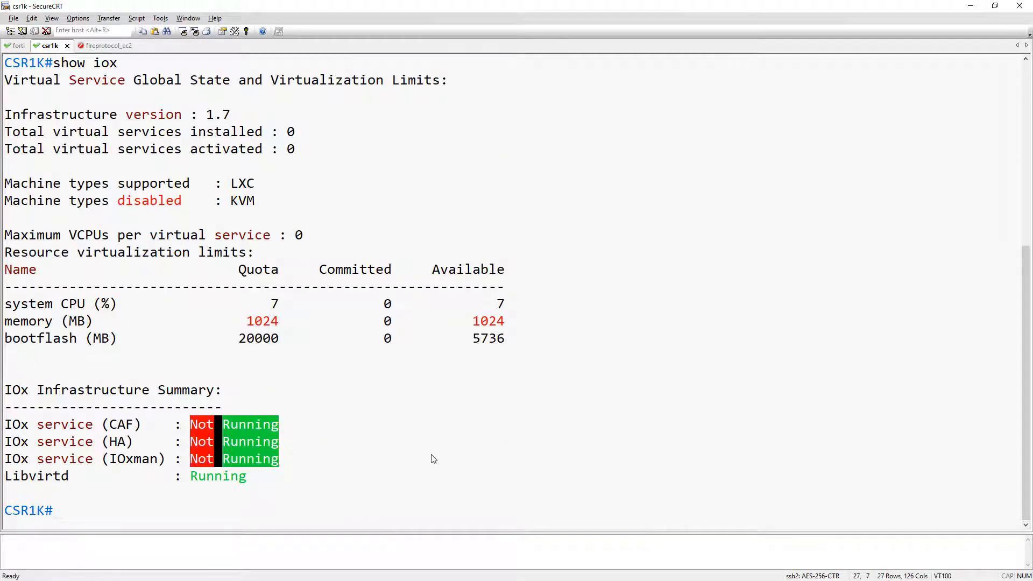
{"action": "type", "text": "conf t"}
{"action": "type", "text": "iox"}
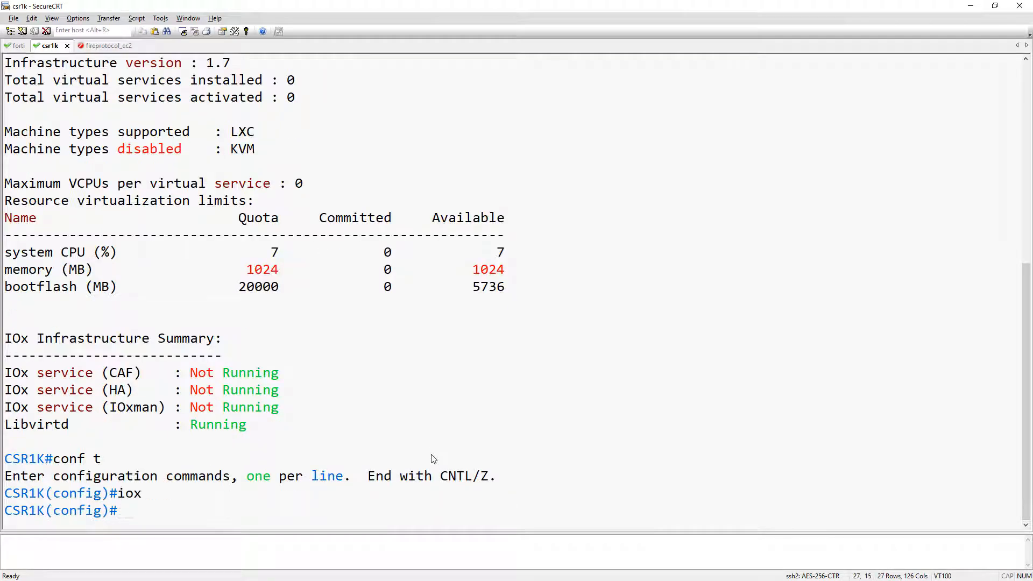
{"action": "type", "text": "in"}
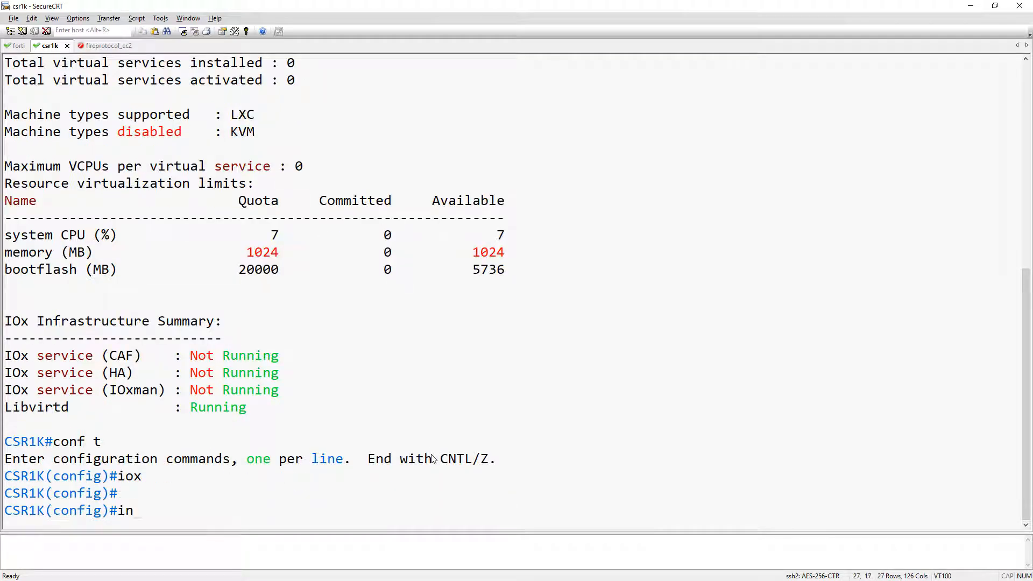
{"action": "type", "text": "ter virtualportgroup 0"}
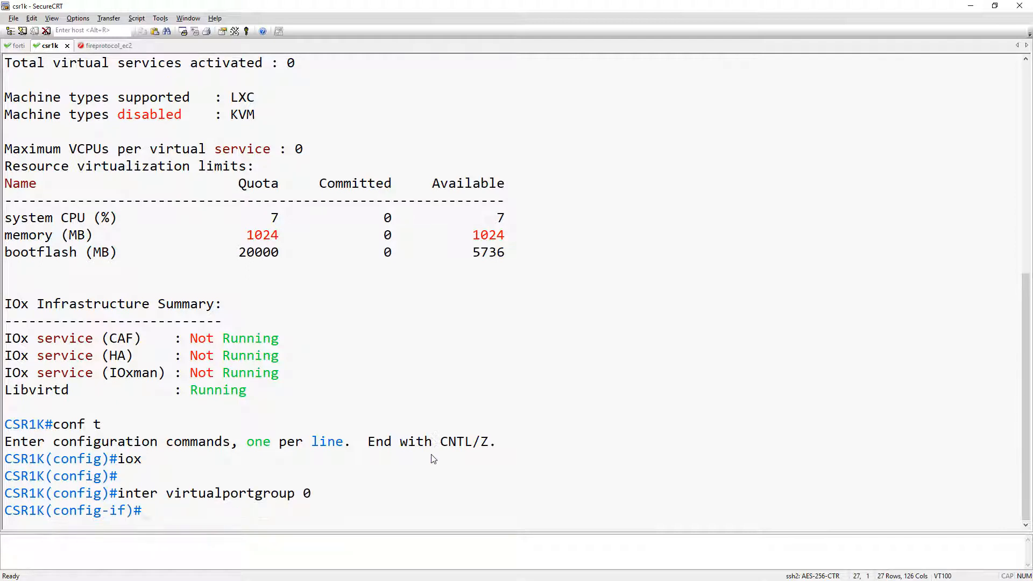
Assign VirtualPortGroup0 address 10.88.88.1 255.255.255.0 with description GUESTSHELL and exit the interface
{"action": "type", "text": "ip add"}
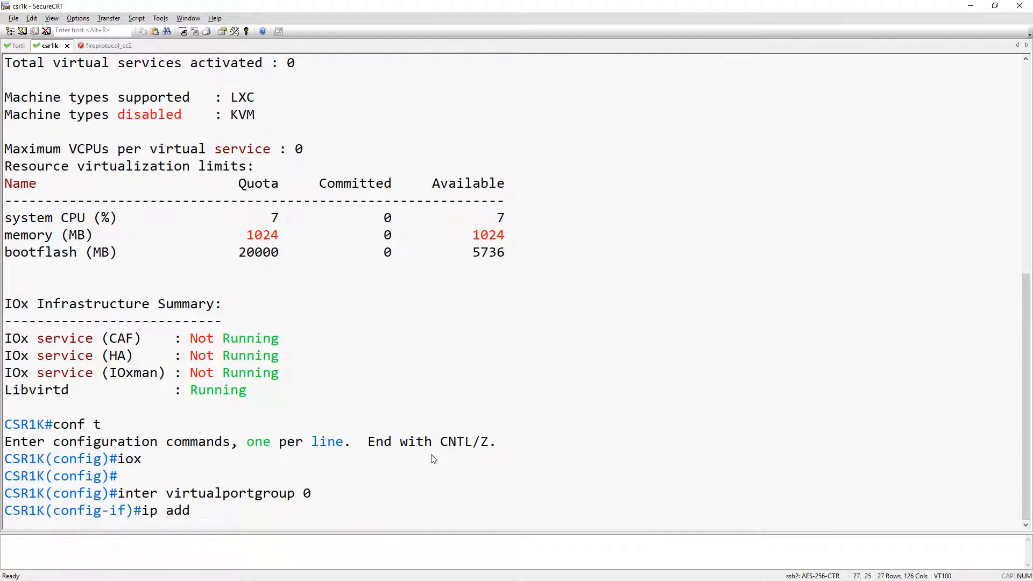
{"action": "type", "text": "10.88.88.1"}
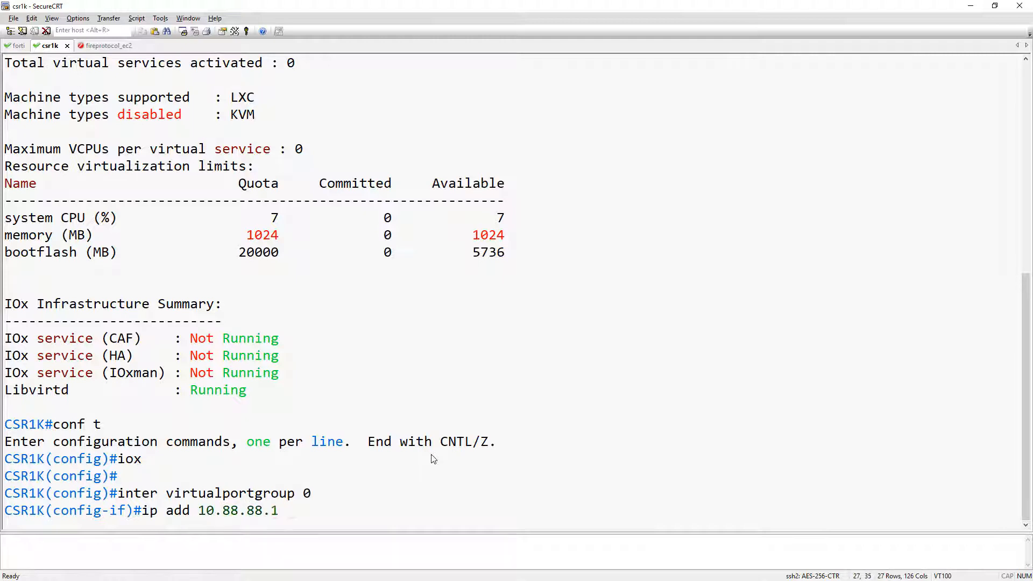
{"action": "type", "text": "255.255.255.0"}
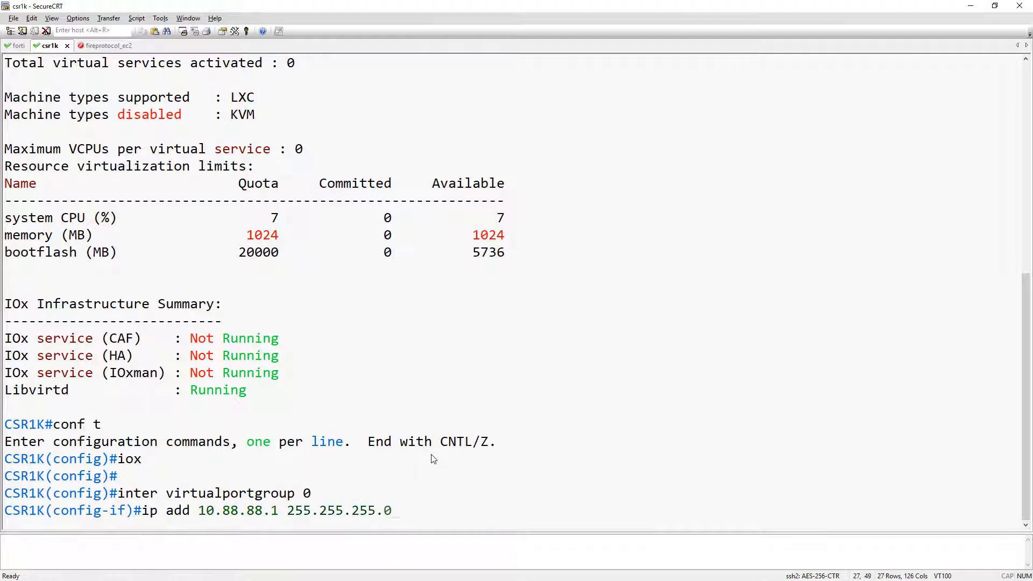
{"action": "type", "text": "description GUESTSHELL"}
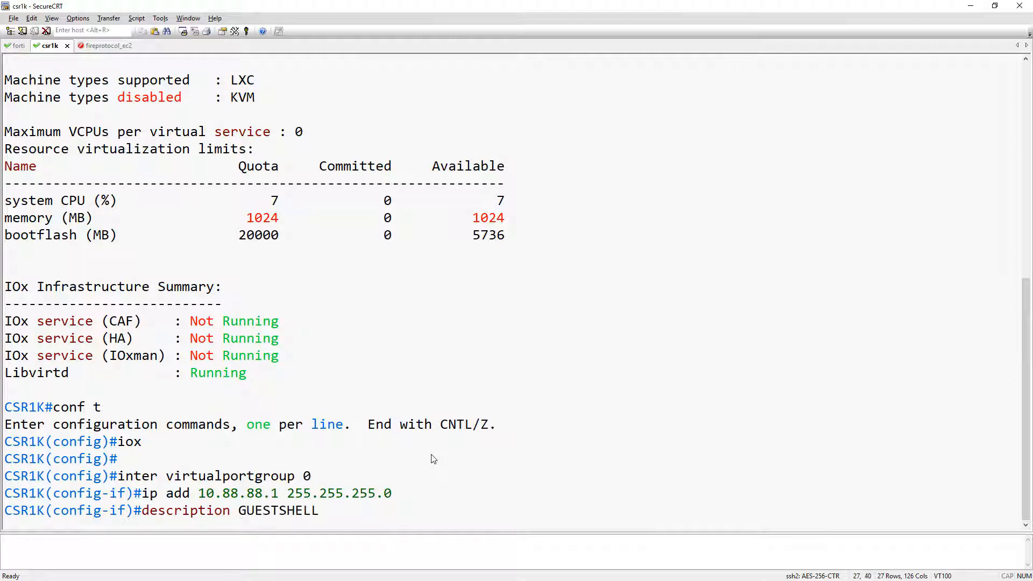
{"action": "type", "text": "exit"}
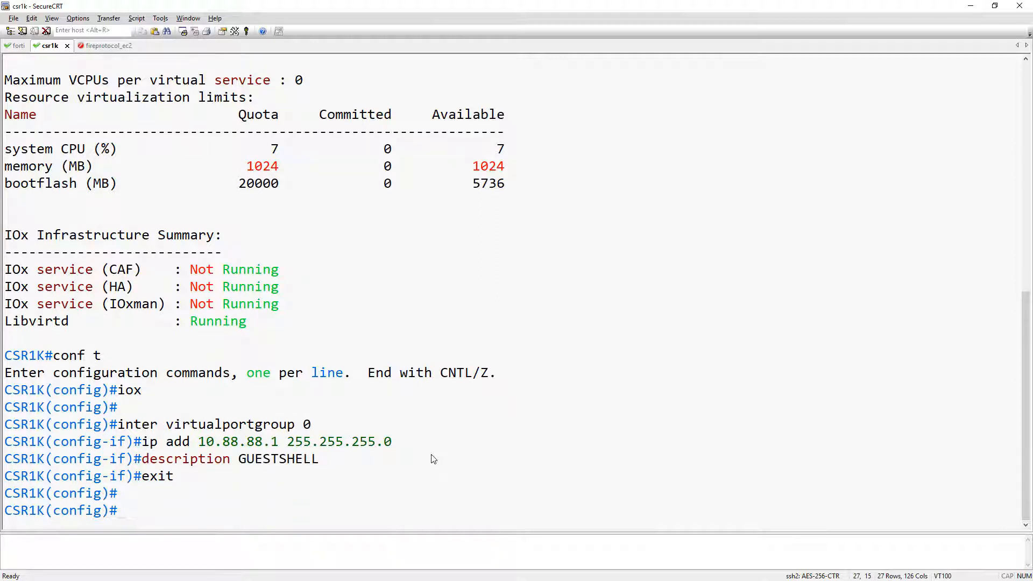
Confirm IOx, create app-hosting appid guestshell with app-vnic gateway0 on virtualportgroup 0 guest-interface 0
{"action": "type", "text": "do show iox"}
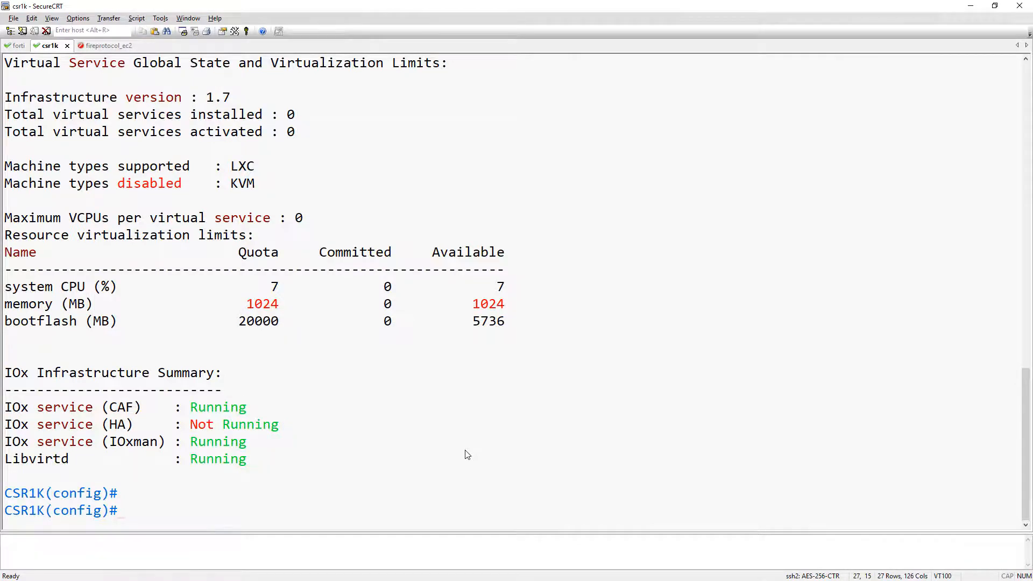
{"action": "type", "text": "app-host"}
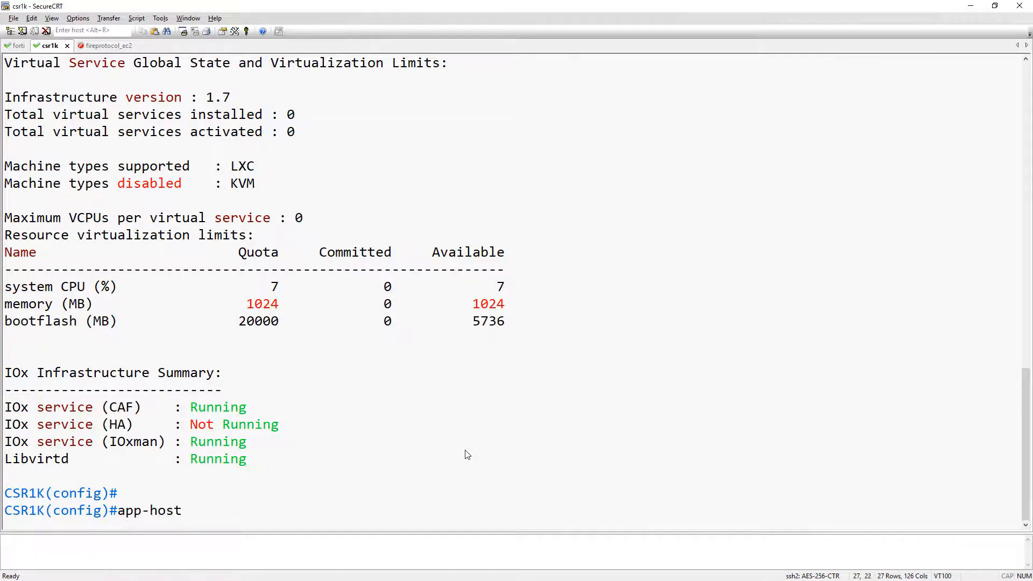
{"action": "type", "text": "ing appid guestshell"}
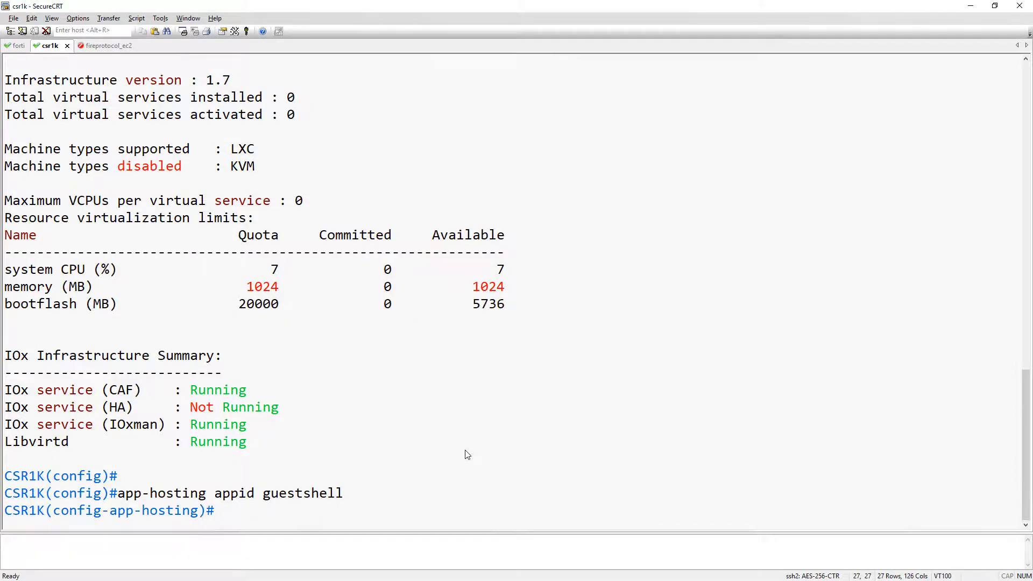
{"action": "type", "text": "ap-v"}
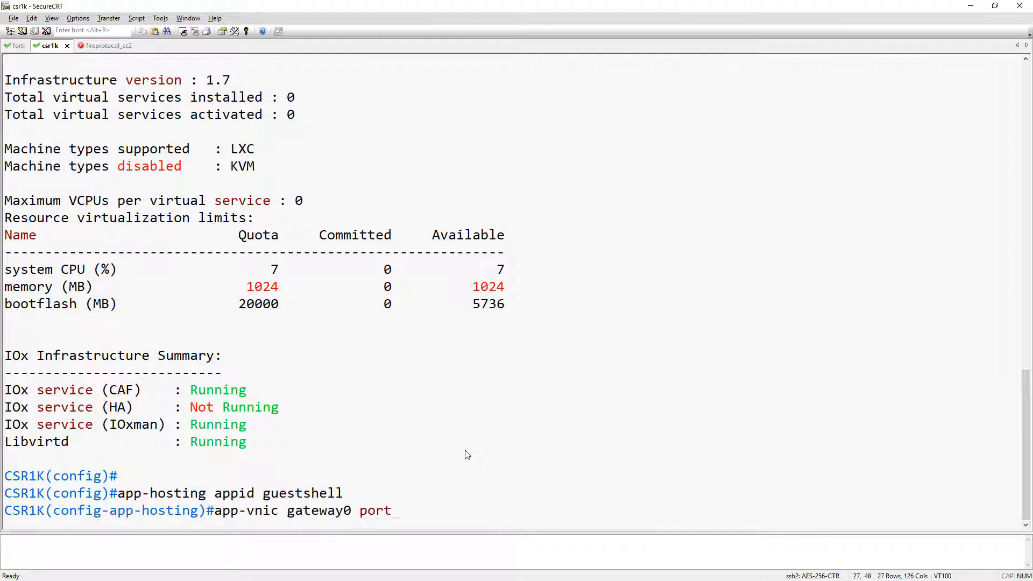
{"action": "type", "text": "virtual"}
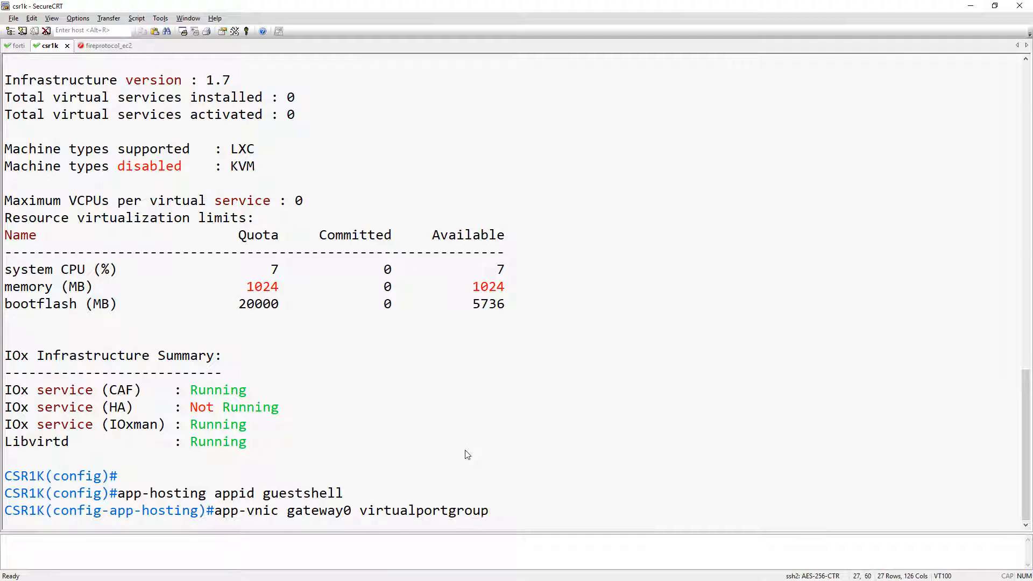
{"action": "type", "text": "0 guest-interface 0"}
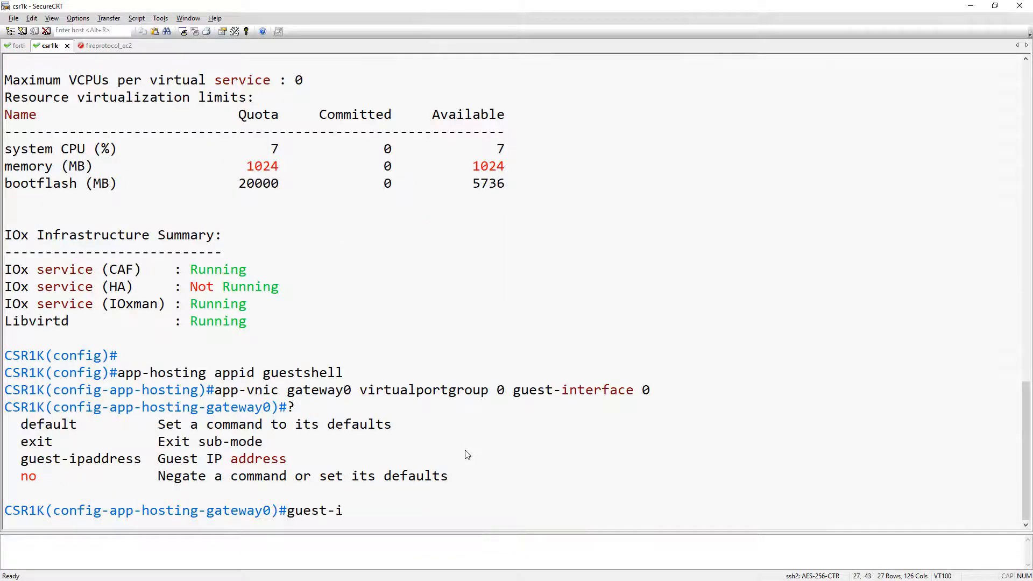
Begin the guest-ipaddress 10.88.88.2 netmask entry for the guestshell interface
{"action": "type", "text": "paddress 10.8"}
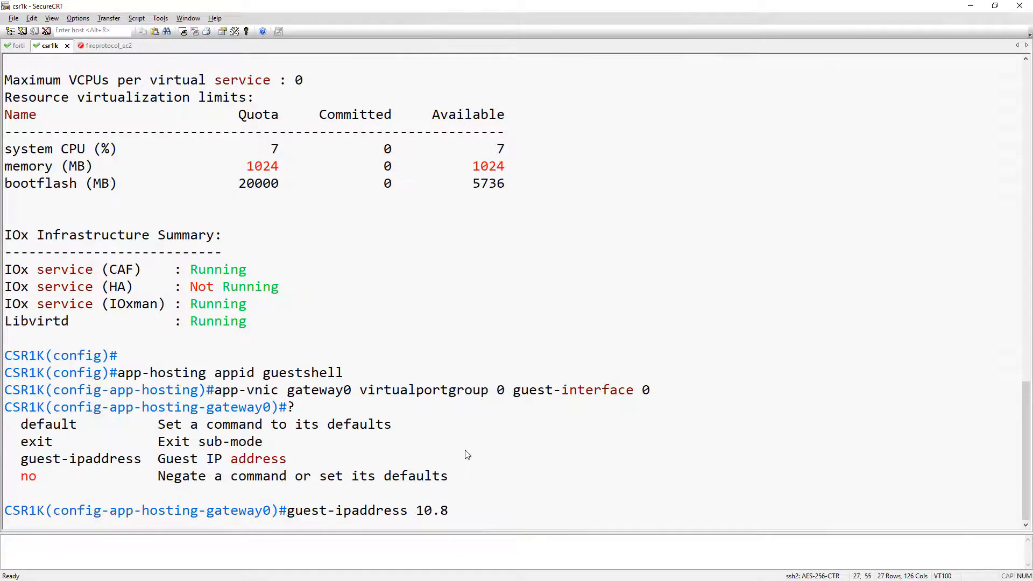
{"action": "type", "text": "8.88.2 netmask"}
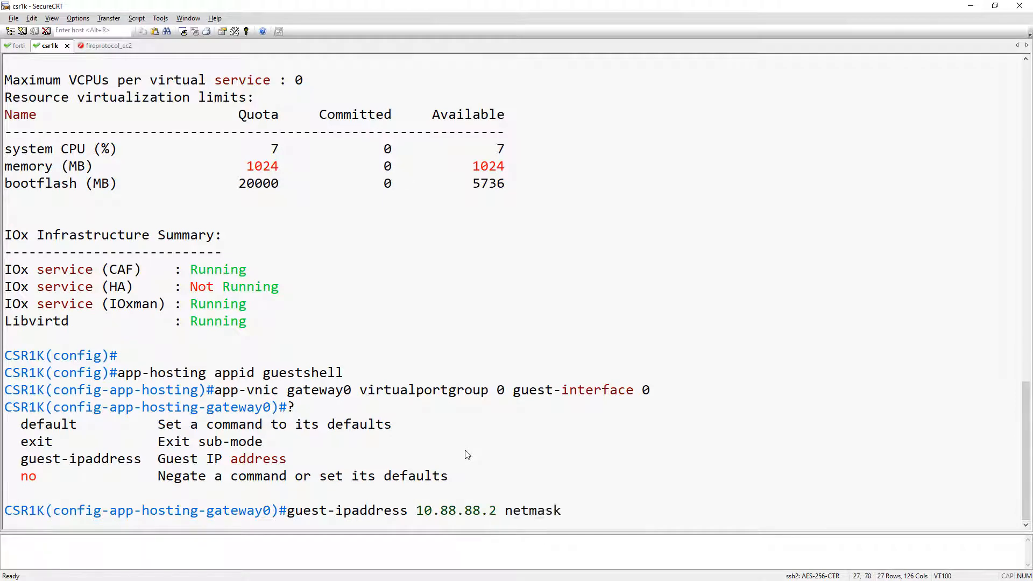
Finish netmask 255.255.255.0, set name-server0 8.8.8.8, verify with show run | sec app-hosting and enable guestshell
{"action": "type", "text": "255.255.255.0"}
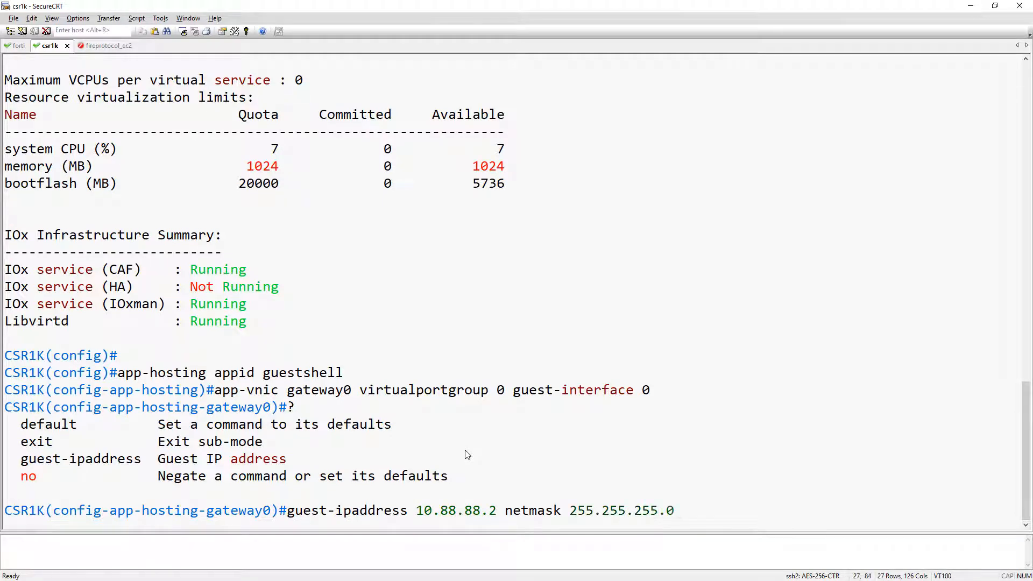
{"action": "type", "text": "exit"}
{"action": "type", "text": "app-default-gateway 10.88.88.1 guest-interface 0"}
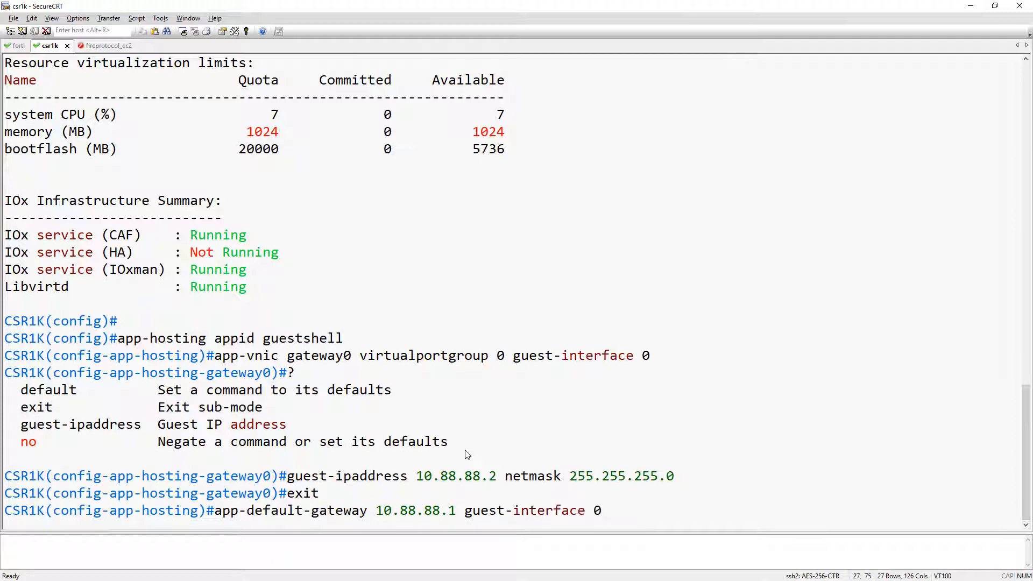
{"action": "type", "text": "name-ser"}
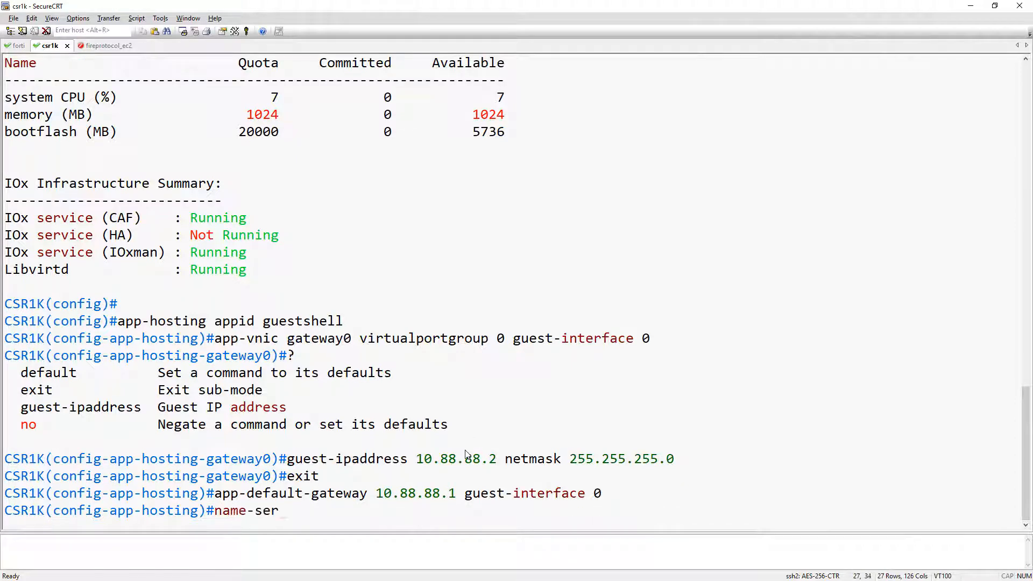
{"action": "type", "text": "ver0 8.8.8.8"}
{"action": "type", "text": "do show run"}
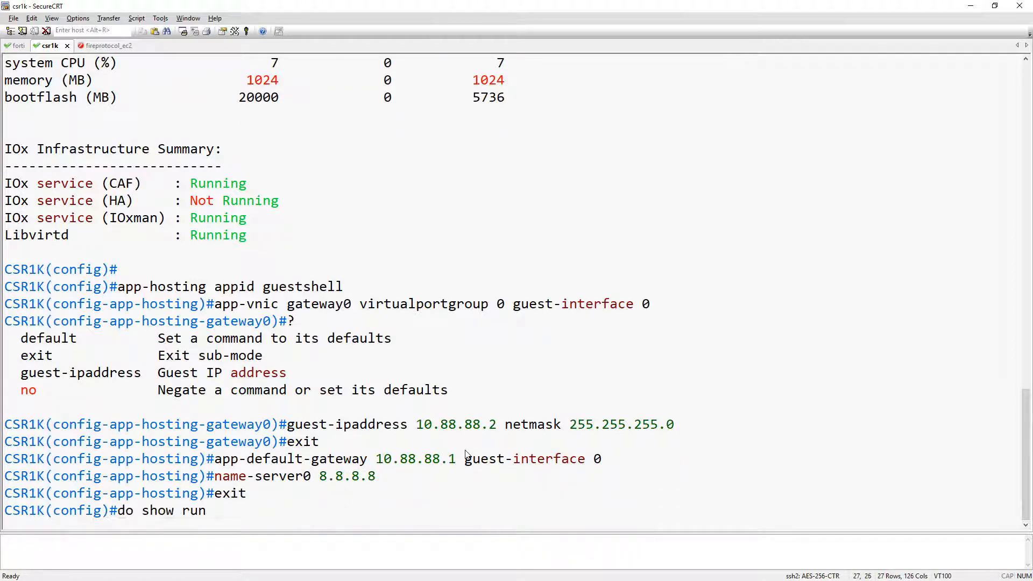
{"action": "type", "text": "| sec app-hosting"}
{"action": "type", "text": "guestshell enable"}
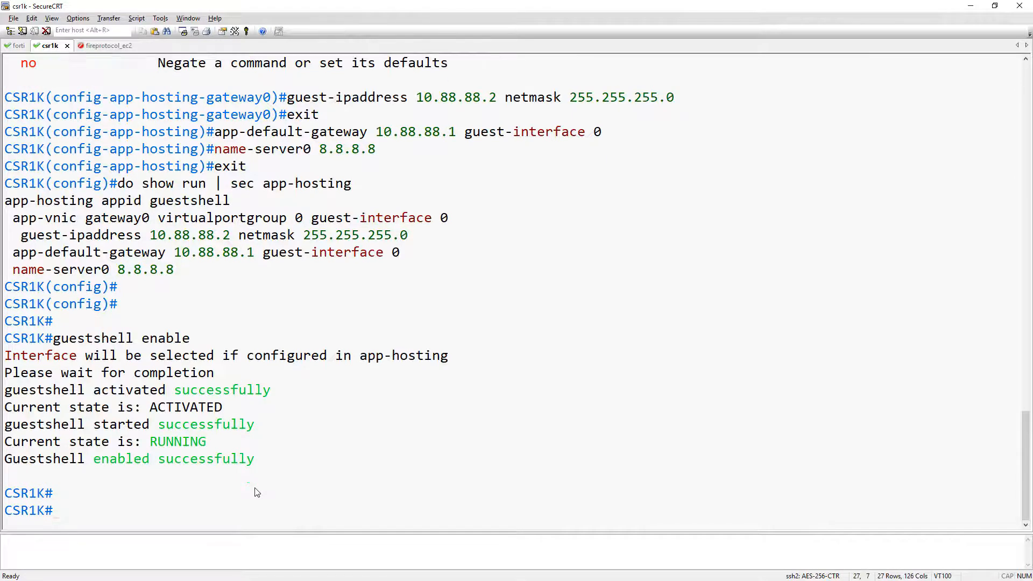
Run show app-hosting detail, ping 10.88.88.2 from CSR1K and start entering guestshell
{"action": "type", "text": "show a"}
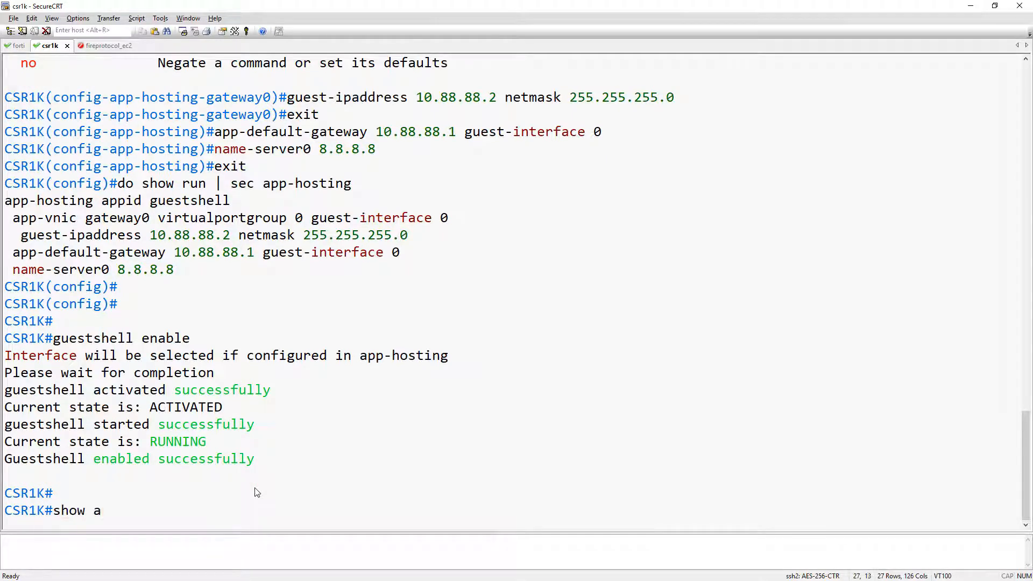
{"action": "type", "text": "pp-hosting de"}
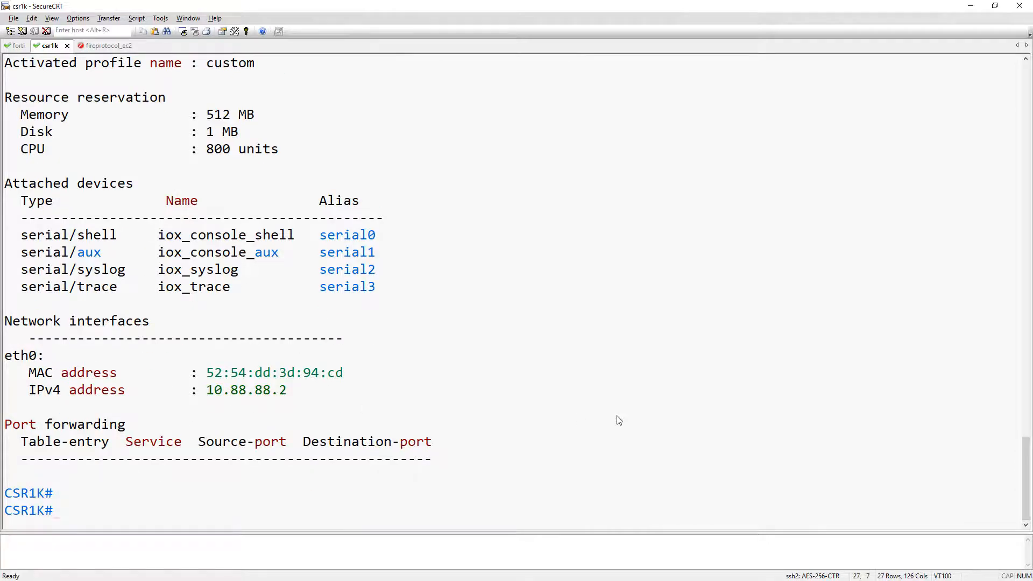
{"action": "type", "text": "ping 10.88.88.2"}
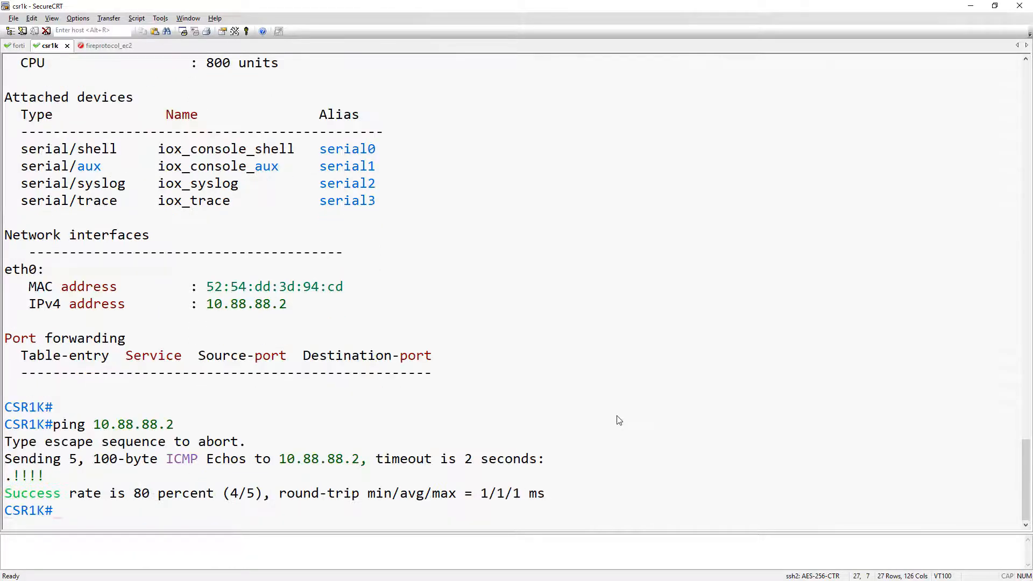
{"action": "type", "text": "guestshell"}
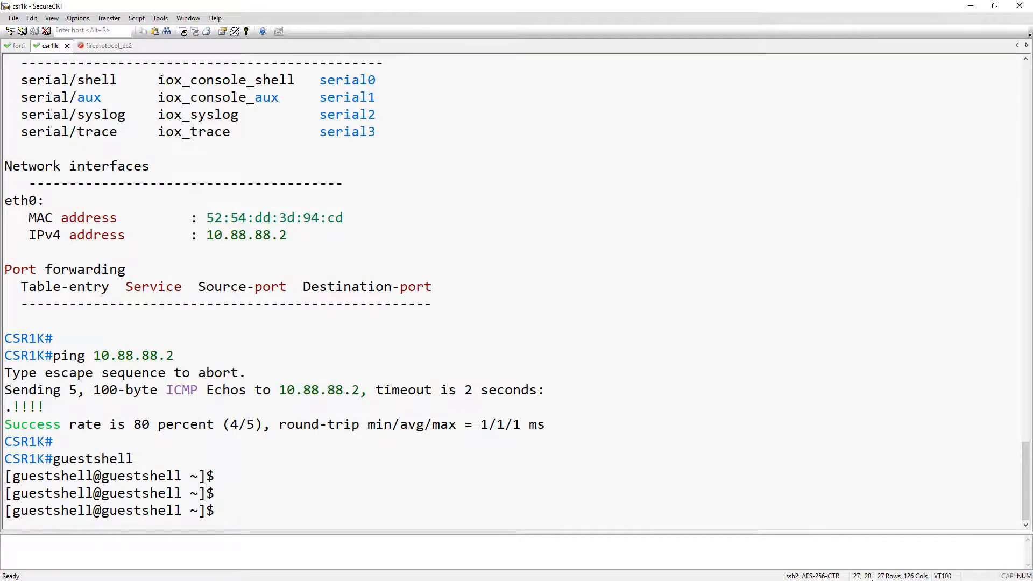
From guestshell ping 8.8.8.8, then install iperf3 with sudo yum install
{"action": "type", "text": "ping 8.8.8.8"}
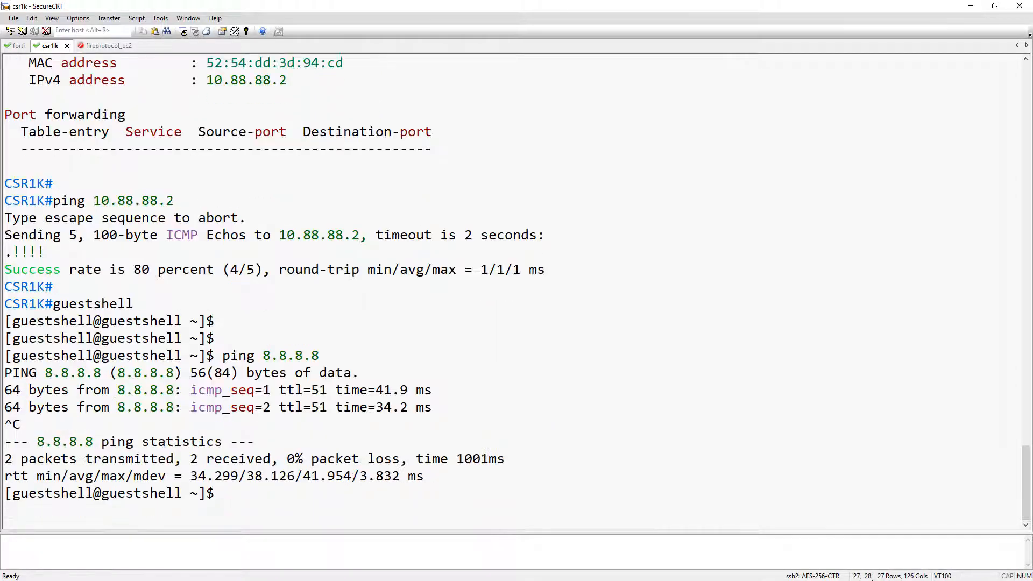
{"action": "type", "text": "sudo yu"}
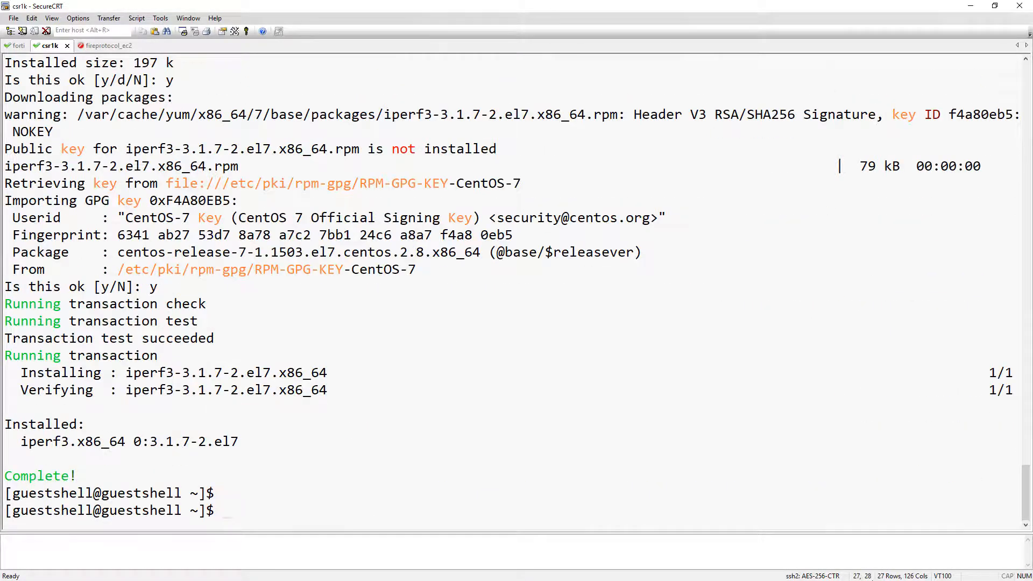
Start iperf3 -s listening on port 5201 and switch to the FortiGate session
{"action": "type", "text": "ip"}
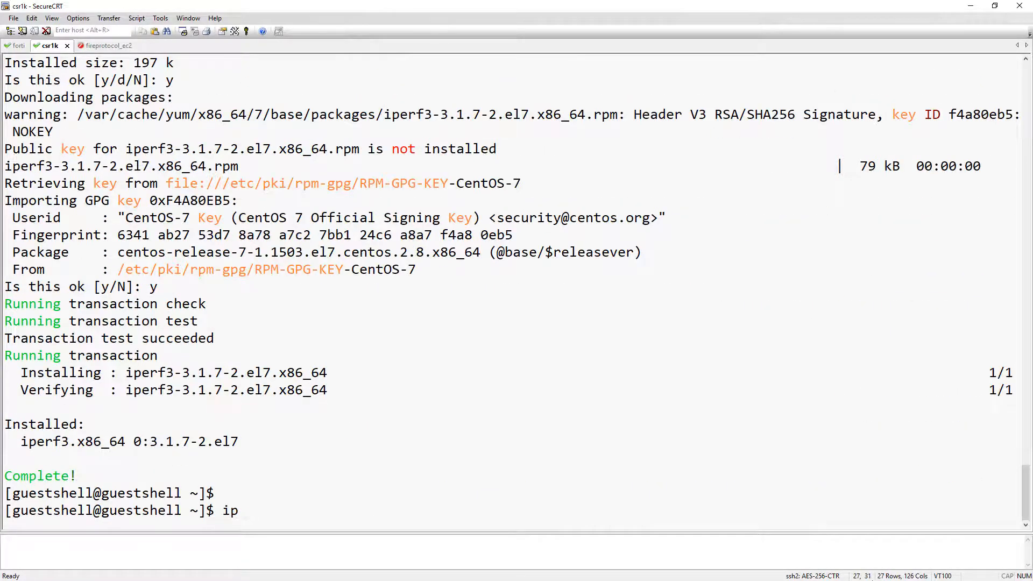
{"action": "type", "text": "perf3 -s"}
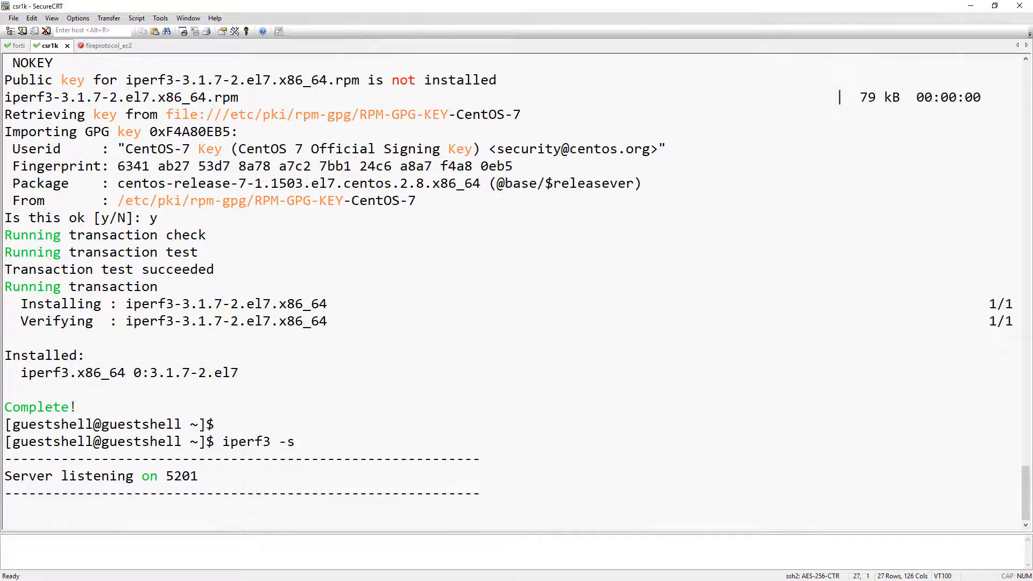
{"action": "left_click", "coordinate": [18, 46]}
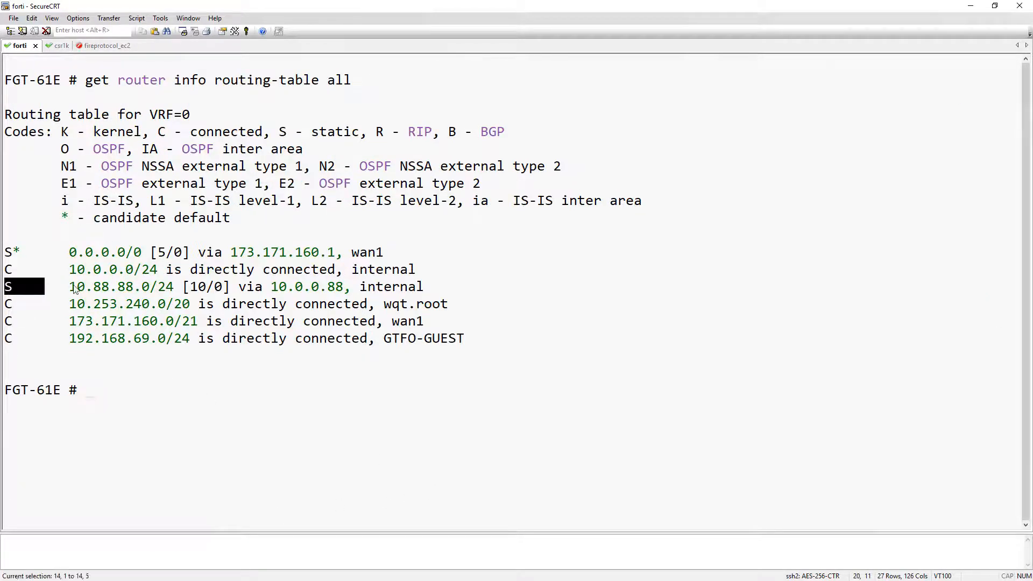
Run execute ping 10.88.88.2 from the FortiGate, then list the diag traffictest options
{"action": "type", "text": "e"}
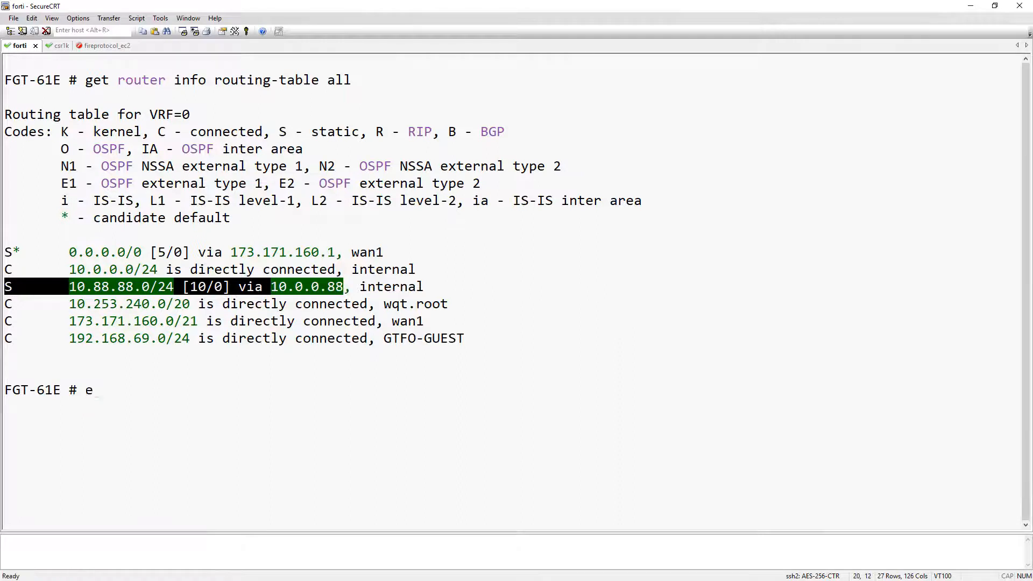
{"action": "type", "text": "xecute ping 10."}
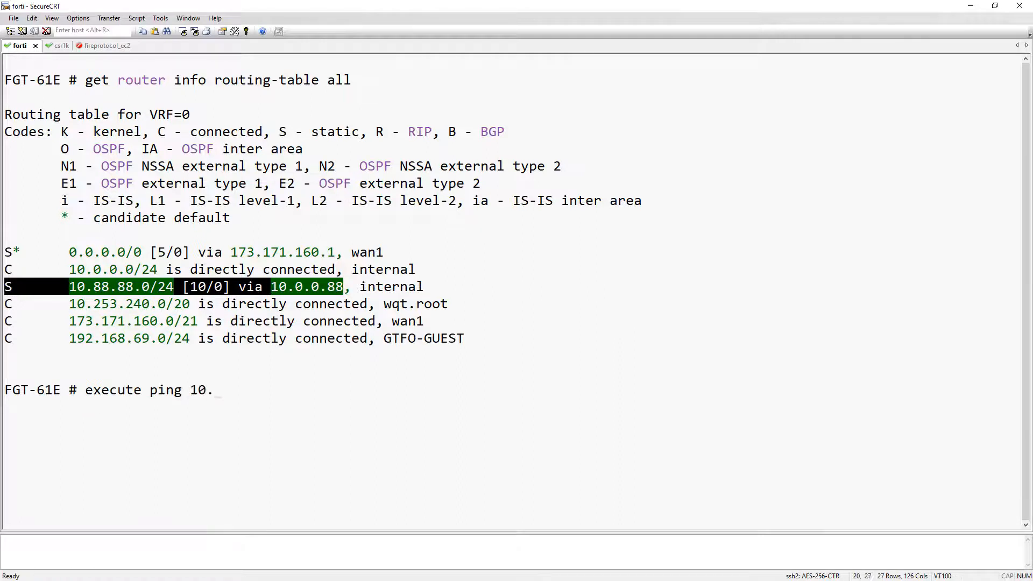
{"action": "type", "text": "88.88.2"}
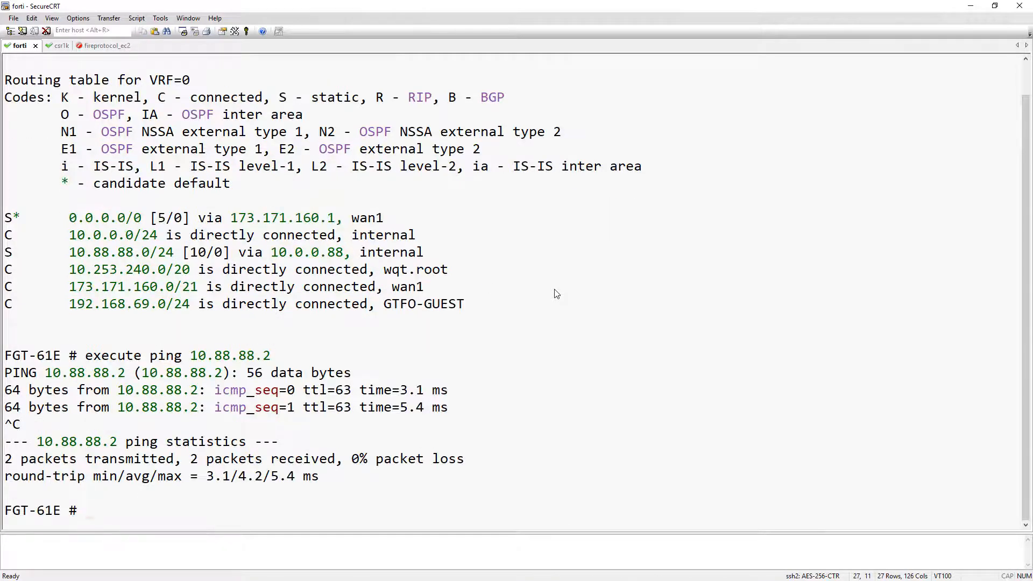
{"action": "type", "text": "diag traffictest"}
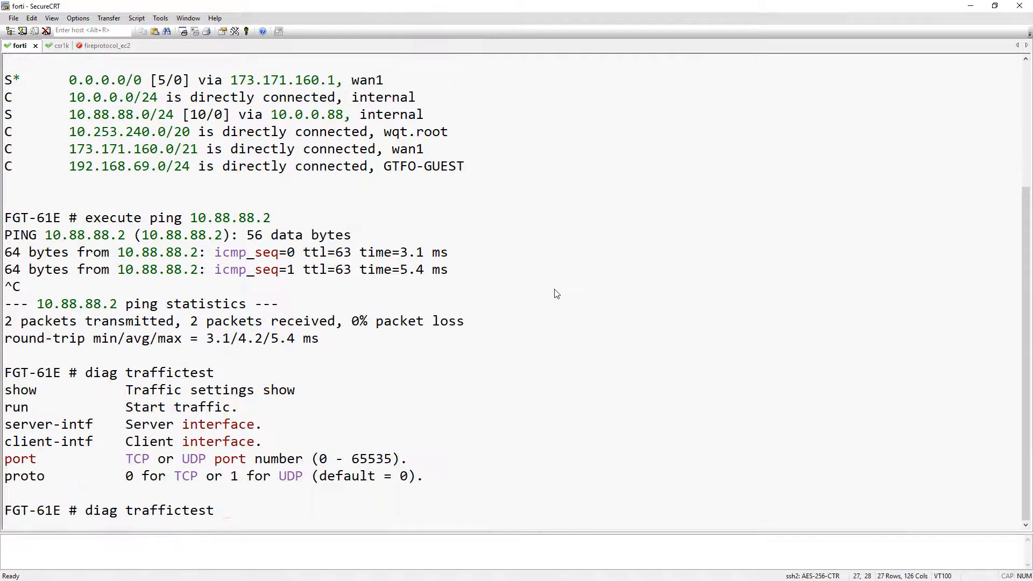
Show current traffictest settings and check the iperf3 listening port on the CSR1K tab
{"action": "type", "text": "show"}
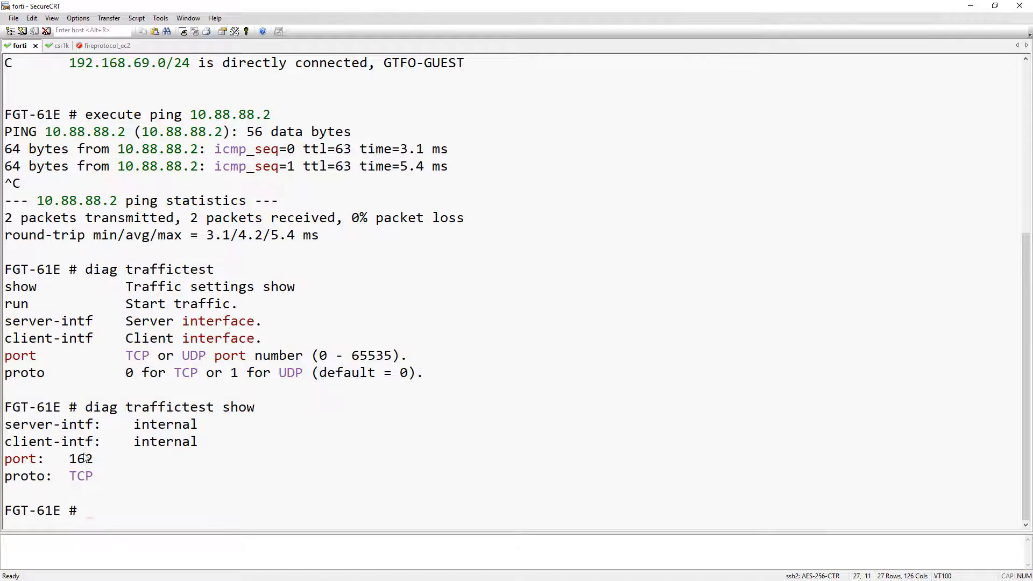
{"action": "left_click", "coordinate": [48, 45]}
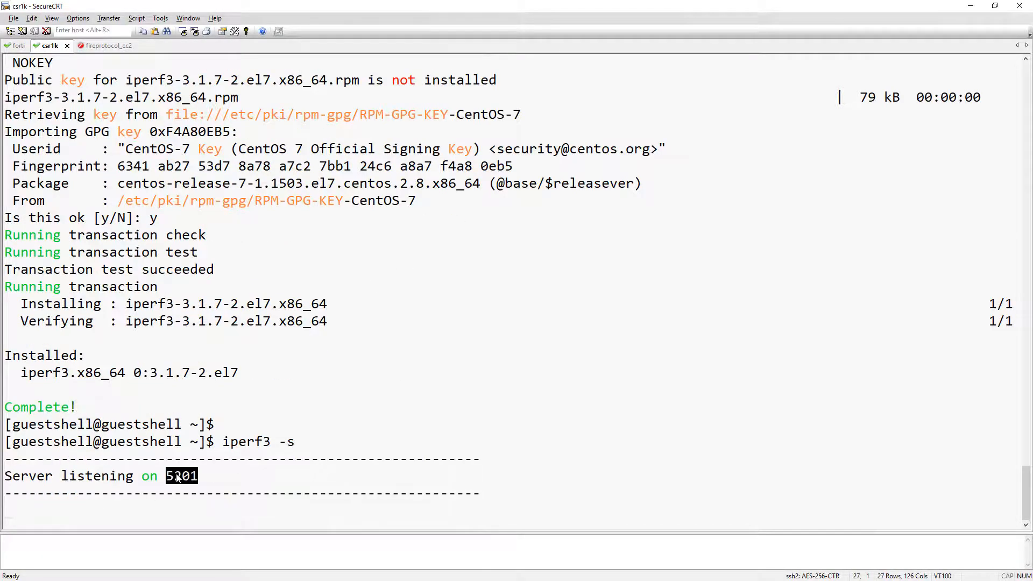
{"action": "left_click", "coordinate": [18, 45]}
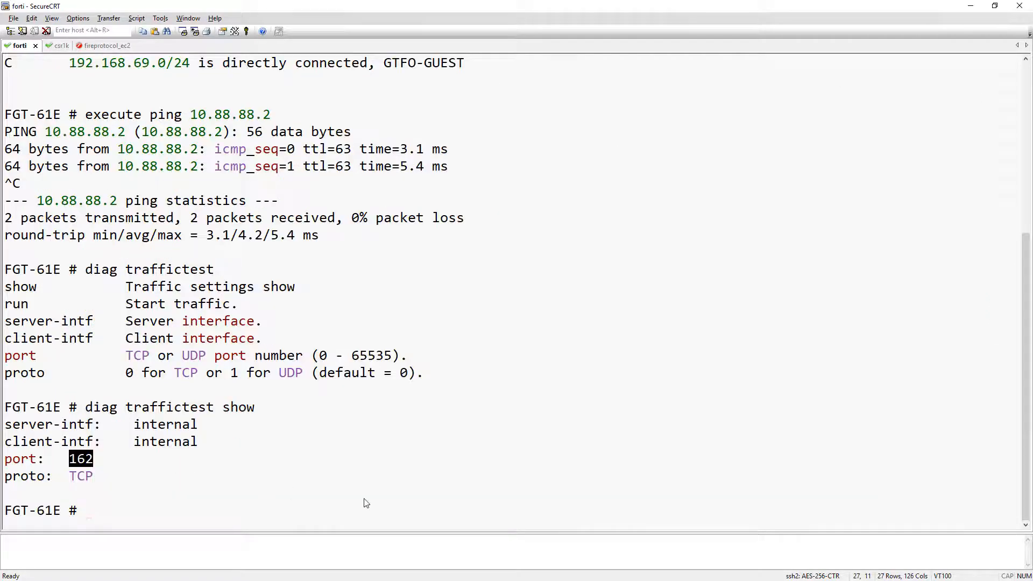
Set diag traffictest port 5201 and client-intf wan1 on the FortiGate
{"action": "type", "text": "diag"}
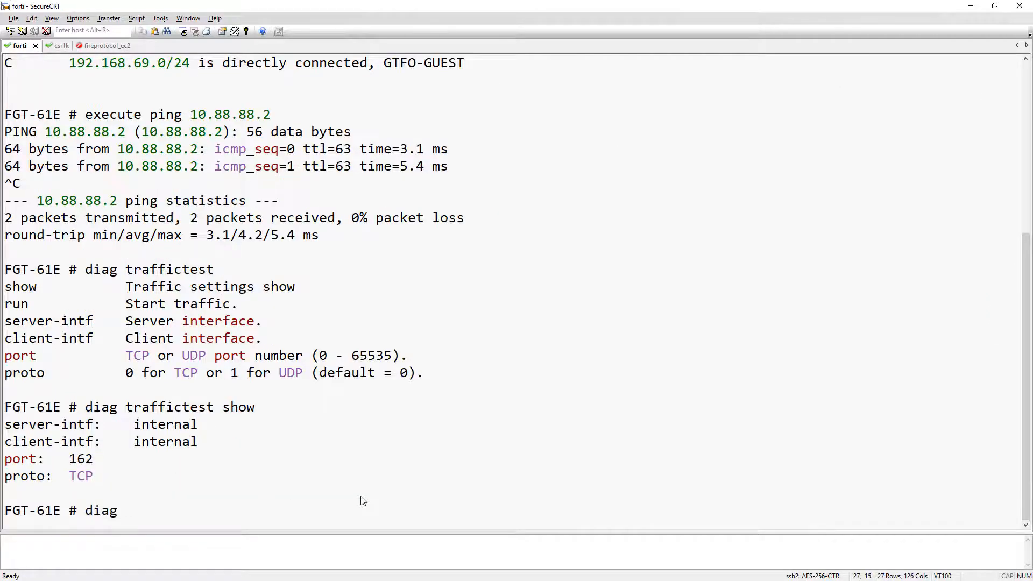
{"action": "type", "text": "traffictest port 5201"}
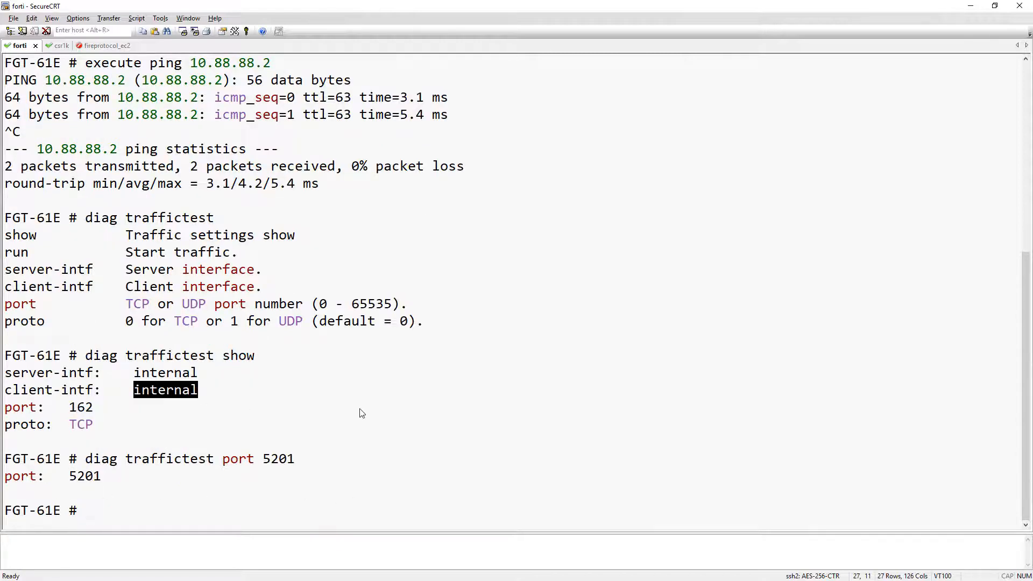
{"action": "type", "text": "diag traffictest"}
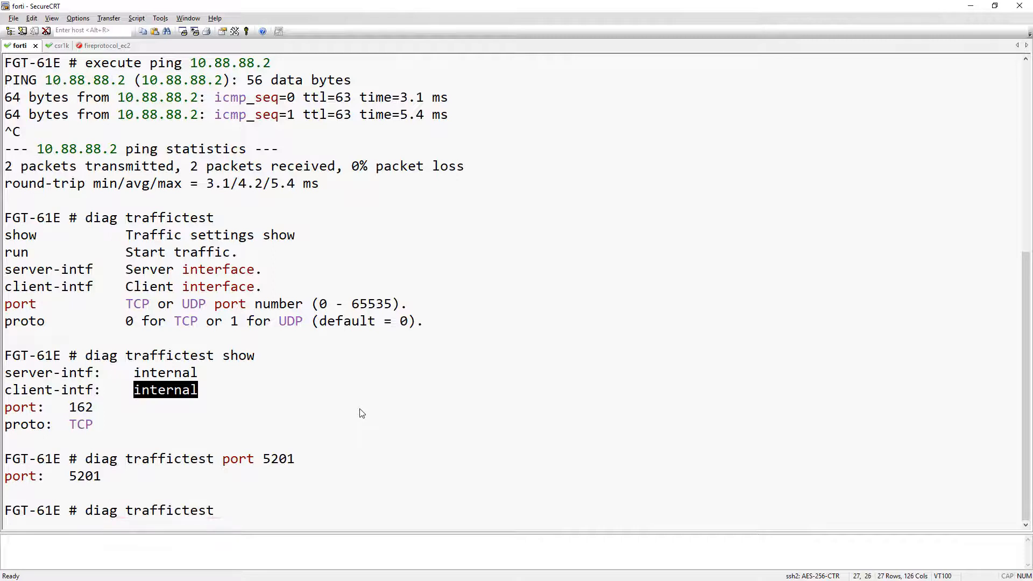
{"action": "type", "text": "client-intf wan1"}
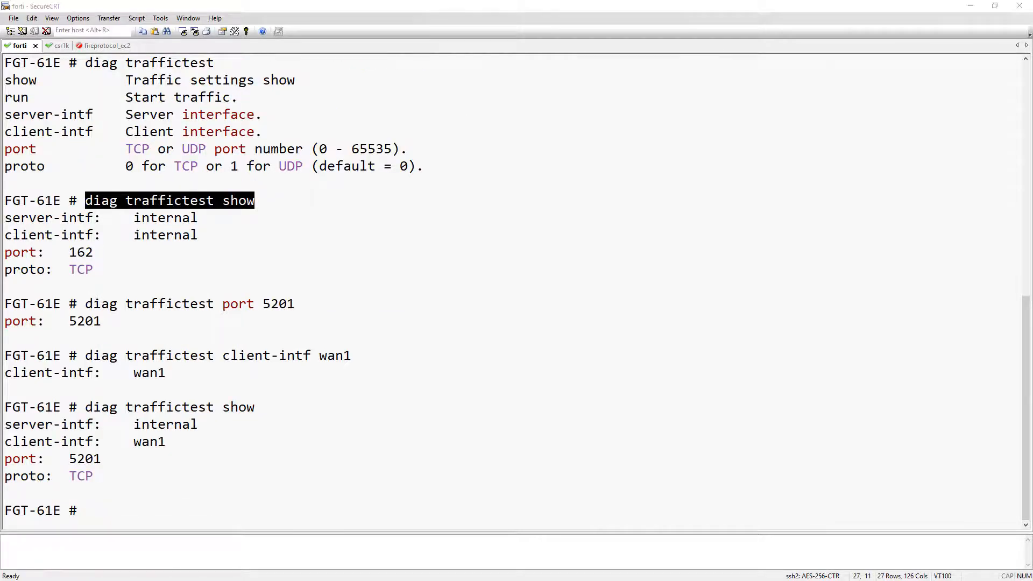
Run diag traffictest run -c 10.88.88.2 and compare the ~82 Mbit/s results on FortiGate and CSR1K
{"action": "type", "text": "diag"}
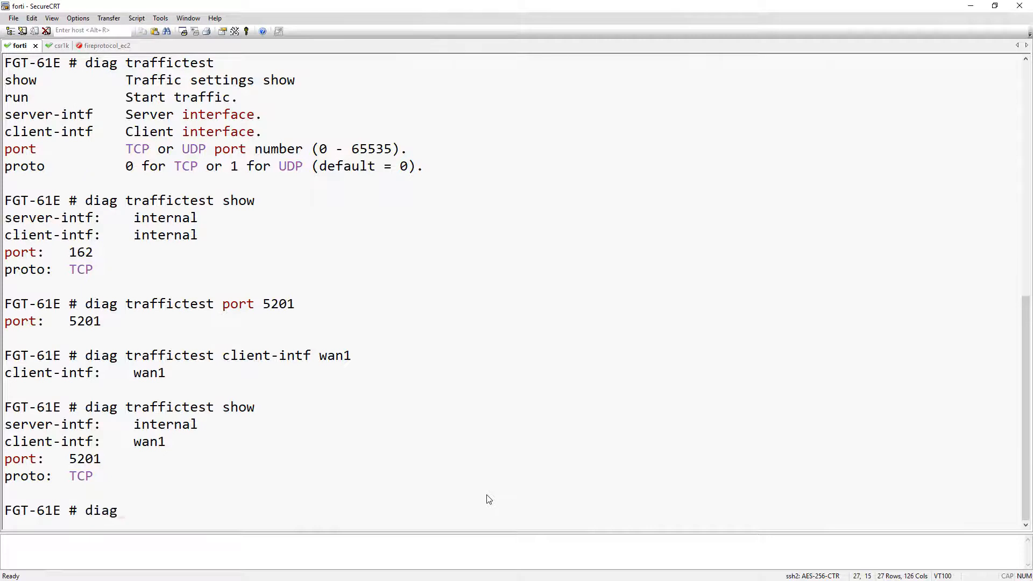
{"action": "type", "text": "traffictest"}
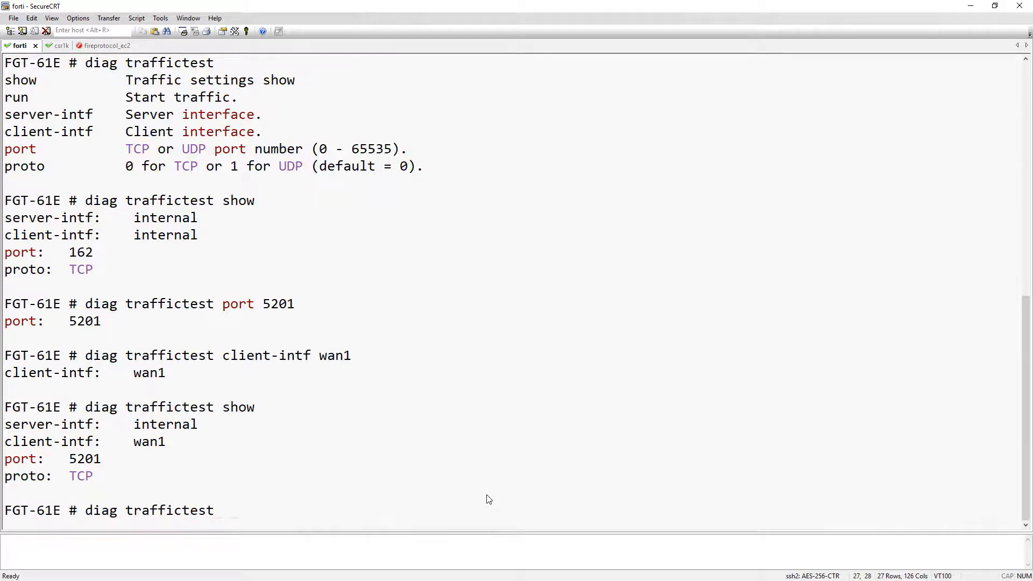
{"action": "type", "text": "run -c 10.88.88.2"}
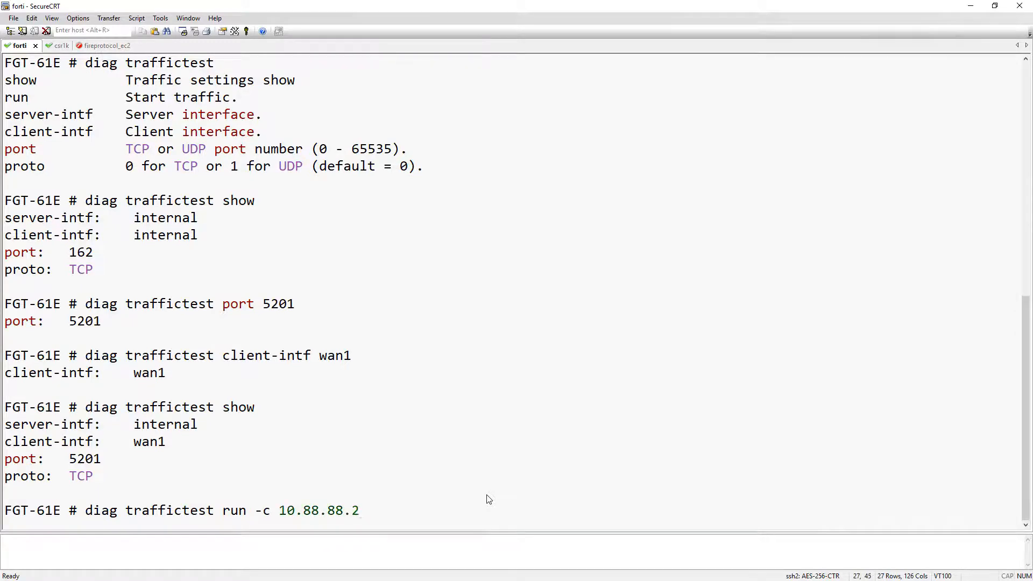
{"action": "scroll", "scroll_direction": "down", "scroll_amount": 3}
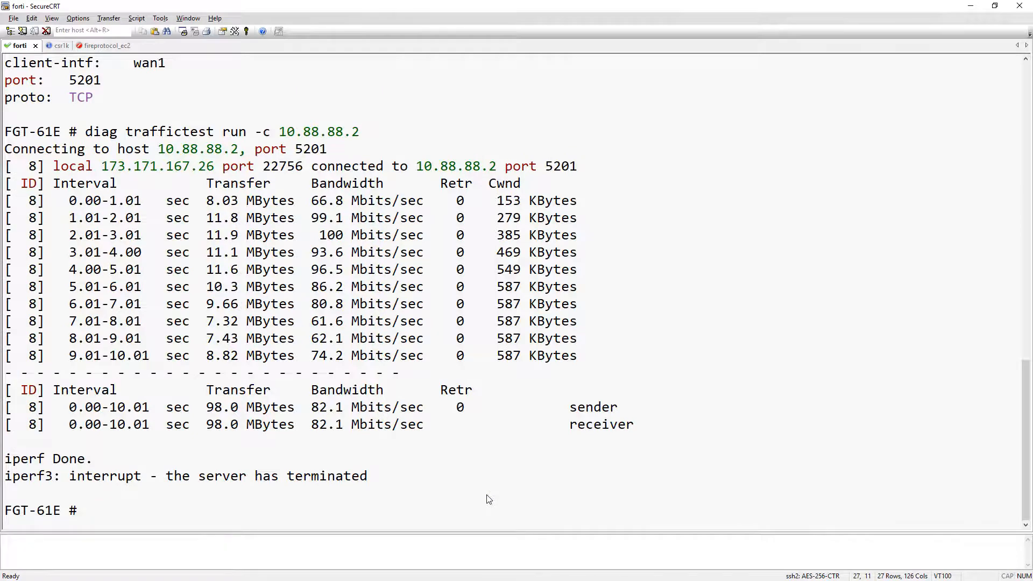
{"action": "left_click", "coordinate": [49, 45]}
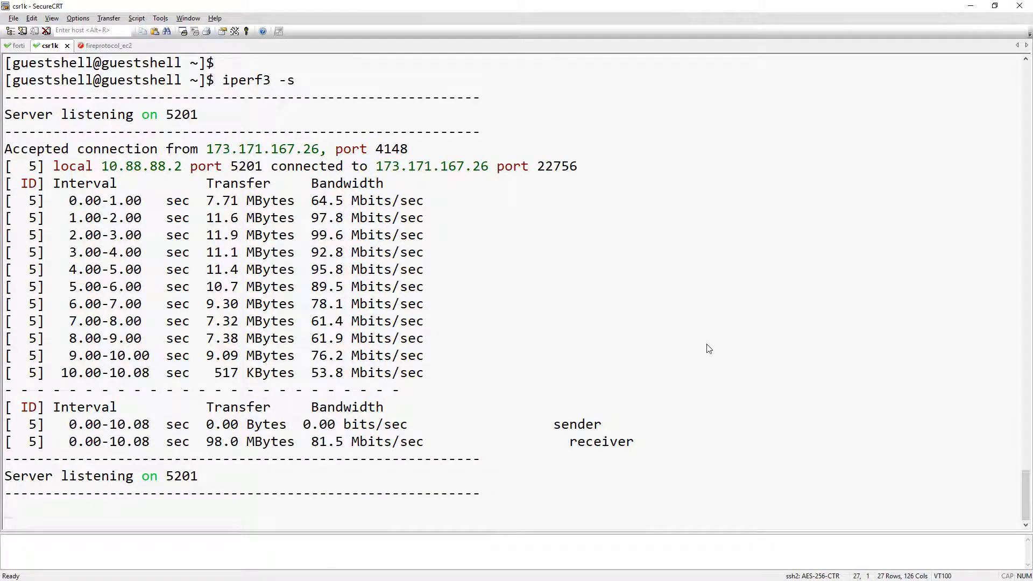
{"action": "left_click", "coordinate": [18, 45]}
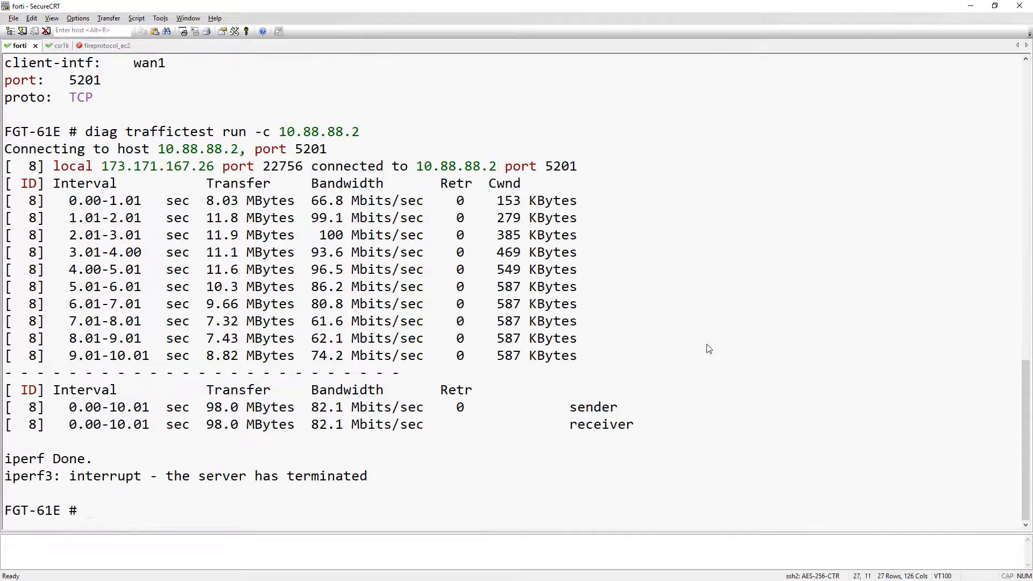